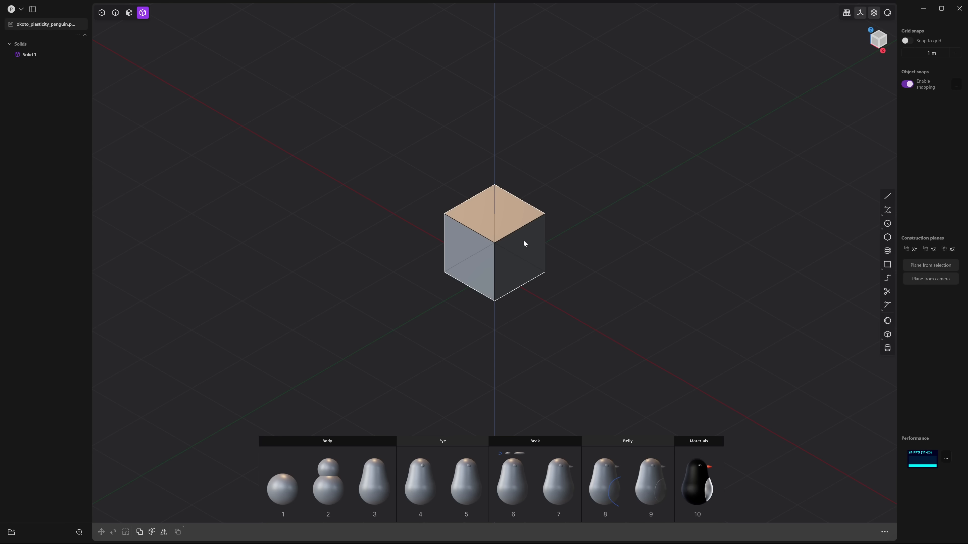
# - Delete the default starting cube to leave the scene empty
pyautogui.press('Delete')
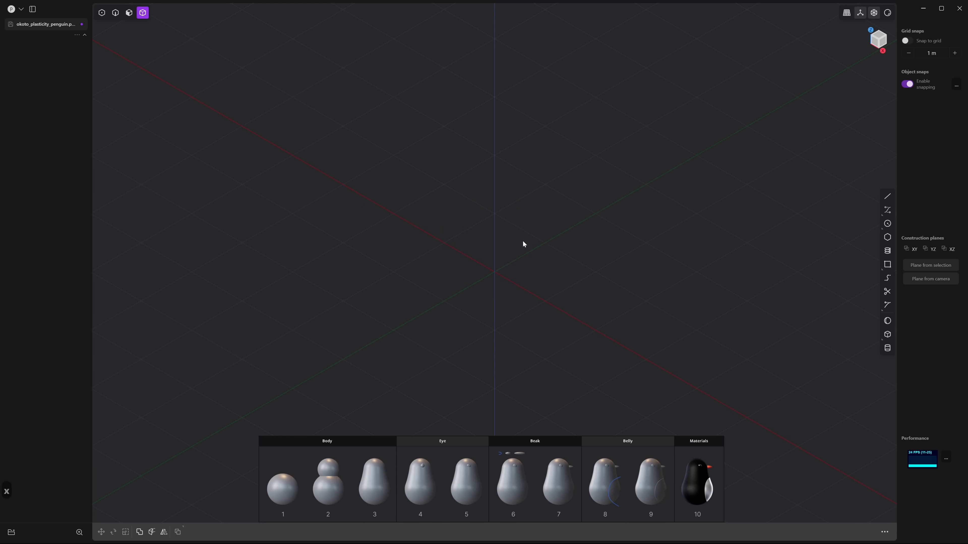
pyautogui.moveTo(726, 170)
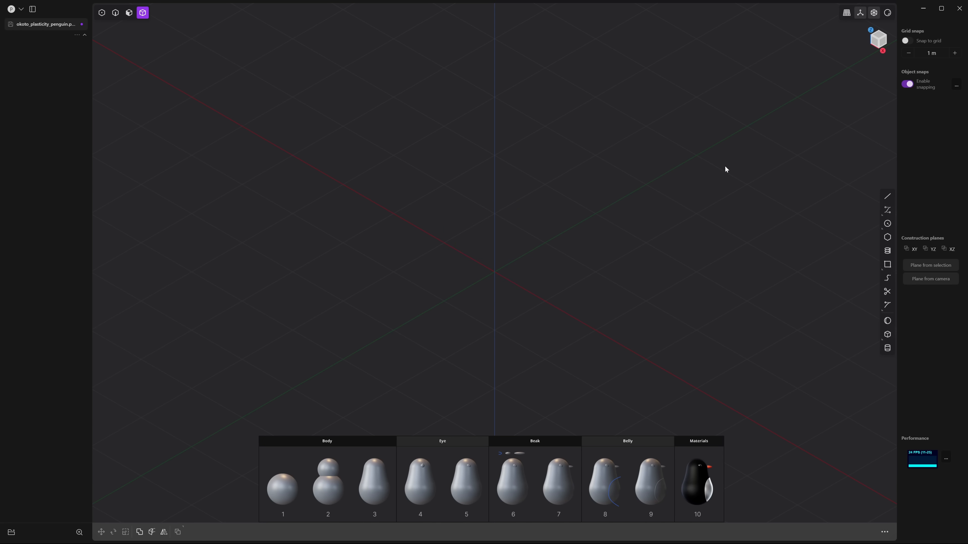
pyautogui.moveTo(884, 44)
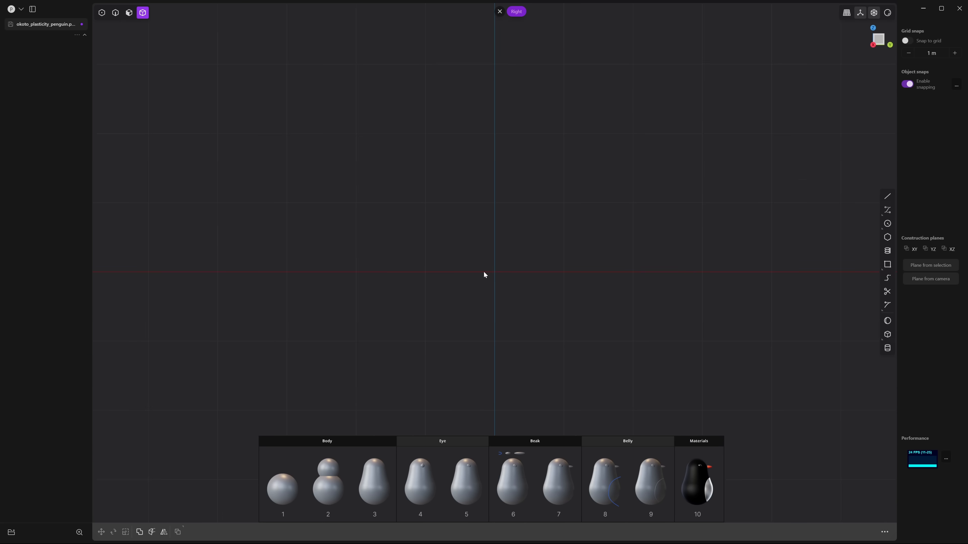
pyautogui.moveTo(604, 249)
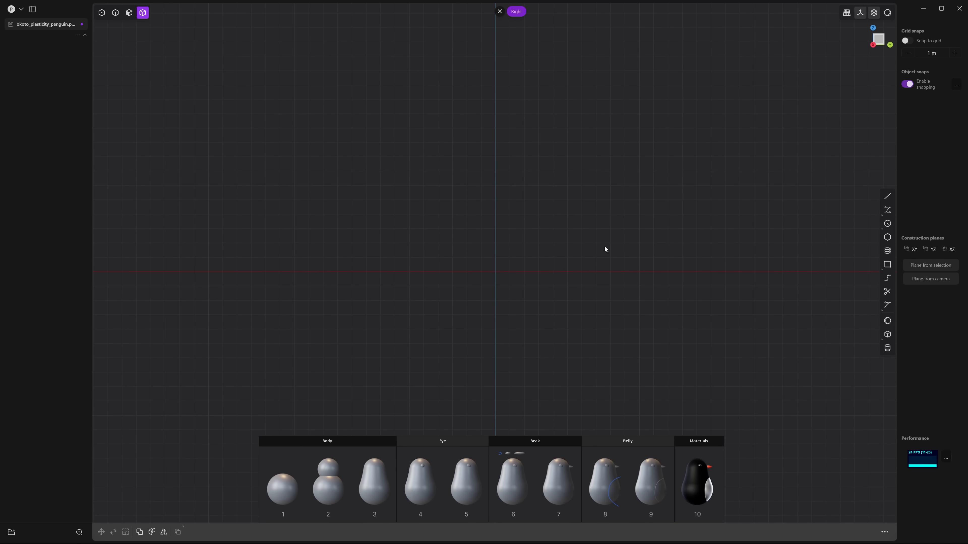
pyautogui.moveTo(887, 321)
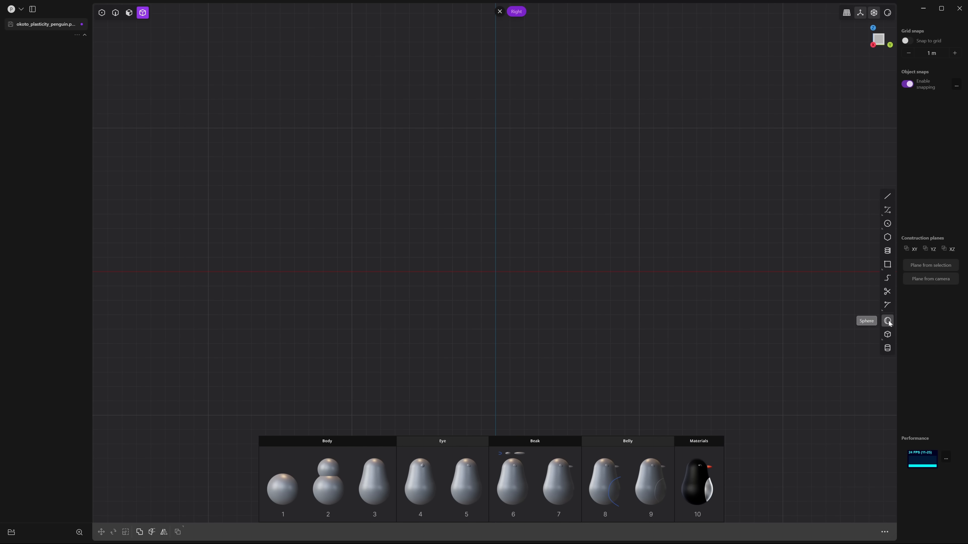
# - Create a large sphere centred at the origin
pyautogui.click(888, 320)
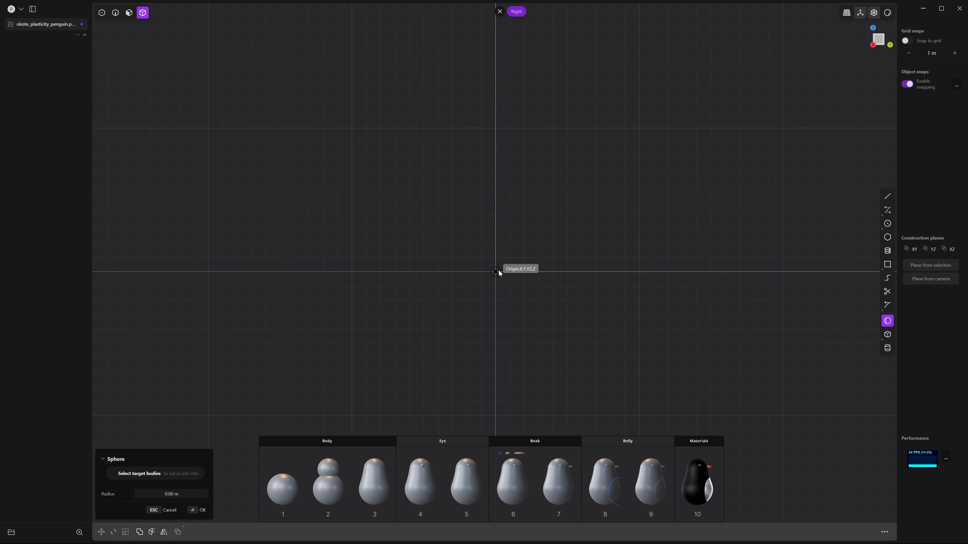
pyautogui.moveTo(495, 272); pyautogui.dragTo(522, 264)
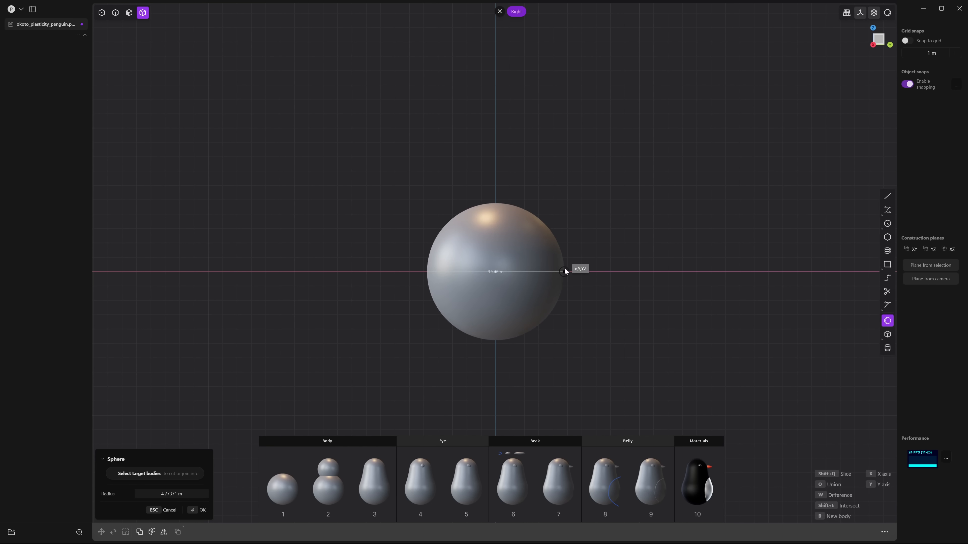
pyautogui.moveTo(562, 271); pyautogui.dragTo(569, 272)
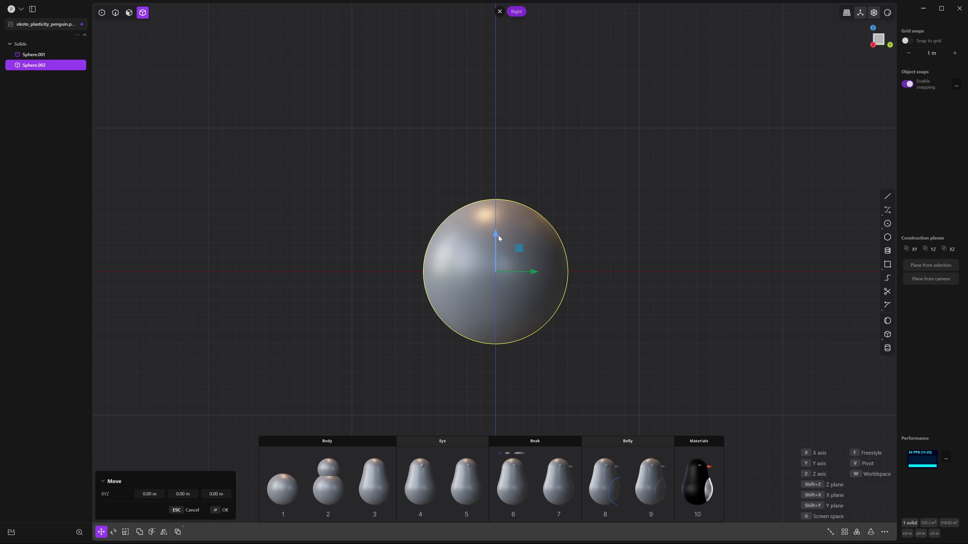
# - Move a copied sphere up above the first and scale it to about 0.77
pyautogui.moveTo(497, 236); pyautogui.dragTo(503, 187)
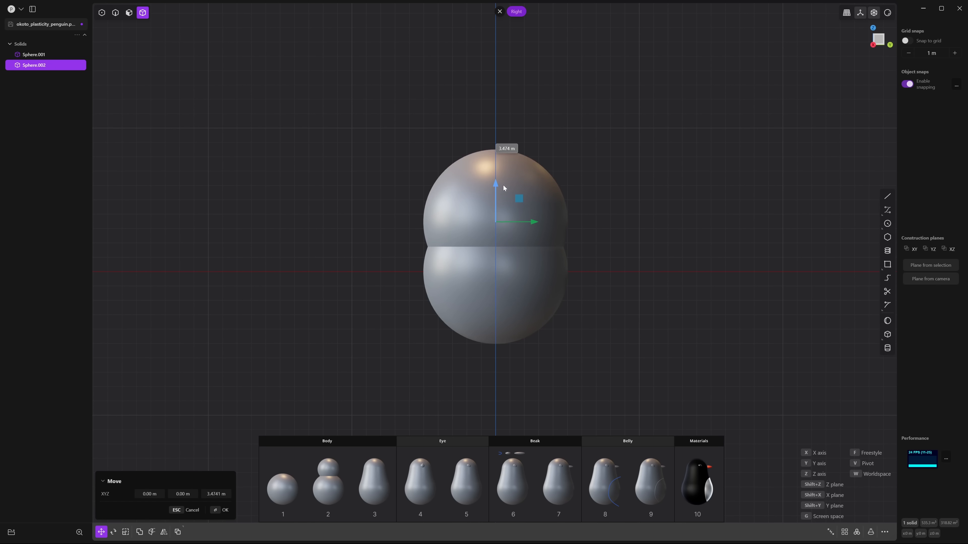
pyautogui.moveTo(495, 184); pyautogui.dragTo(495, 143)
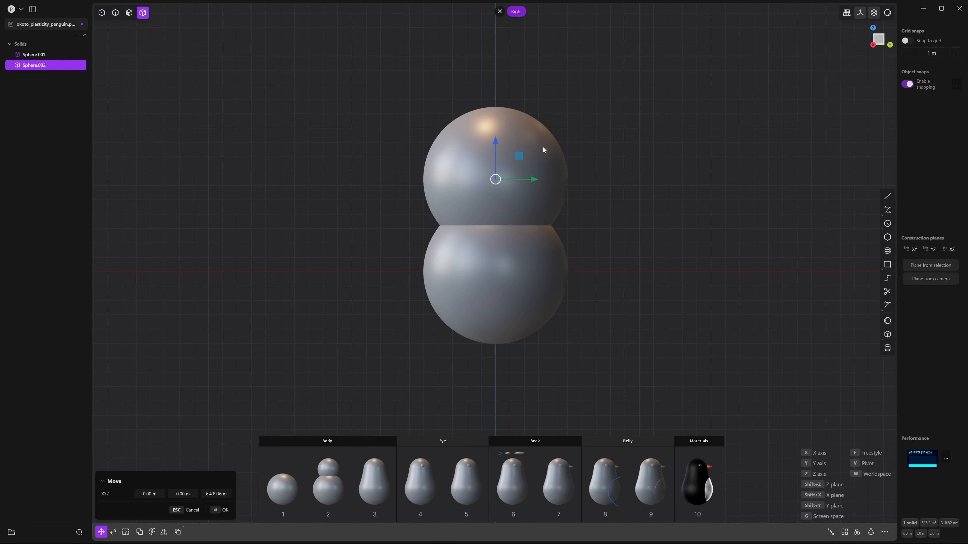
pyautogui.click(125, 531)
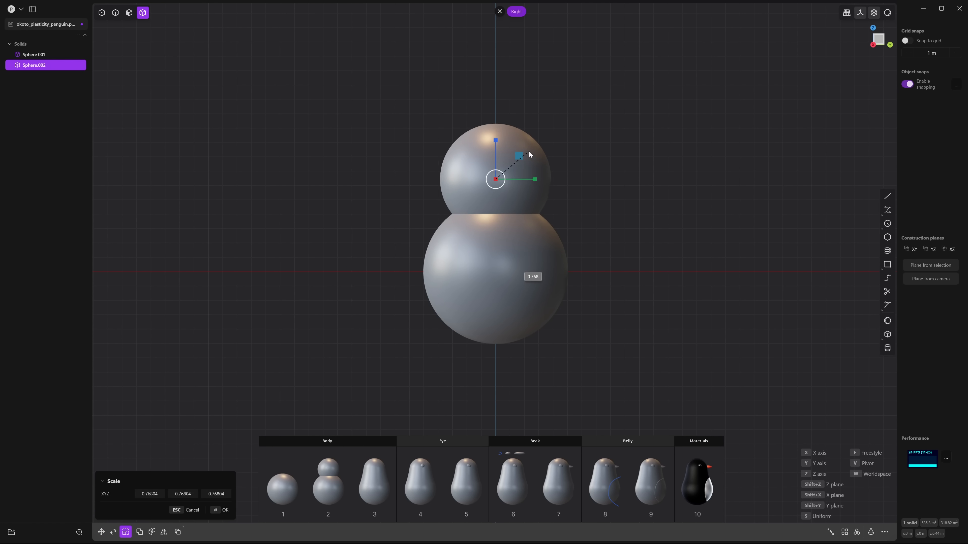
pyautogui.moveTo(519, 154); pyautogui.dragTo(520, 155)
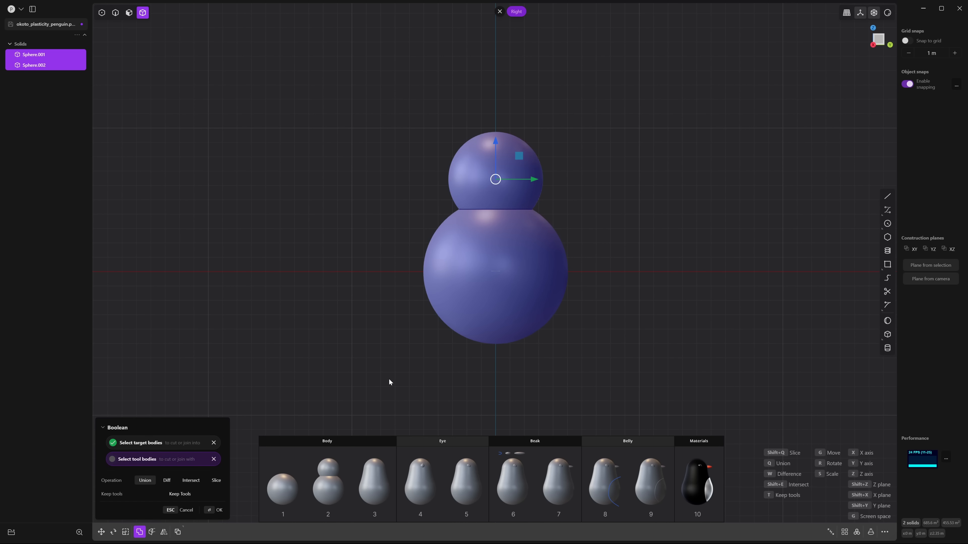
# - Union the two spheres and fillet their seam (about 30 m) into a smooth pear-shaped body
pyautogui.click(217, 509)
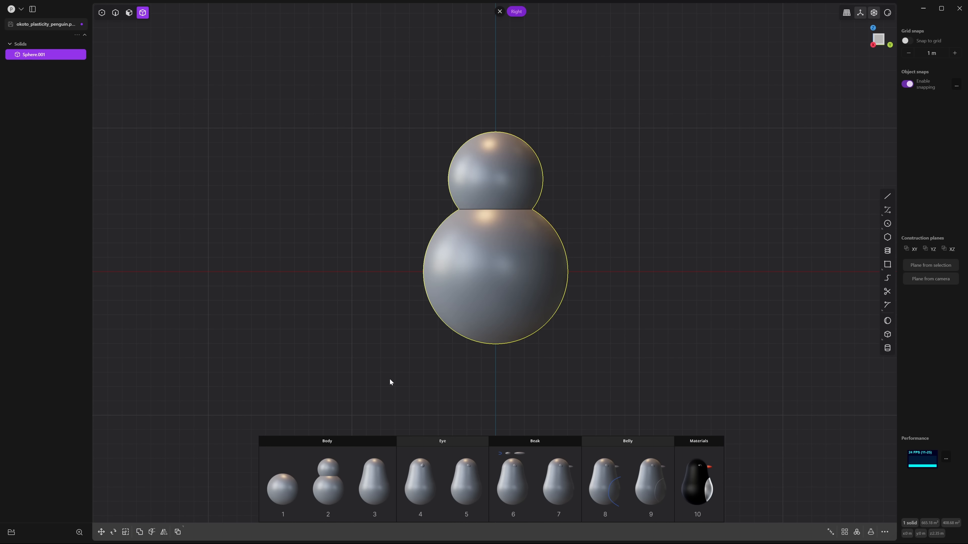
pyautogui.click(115, 12)
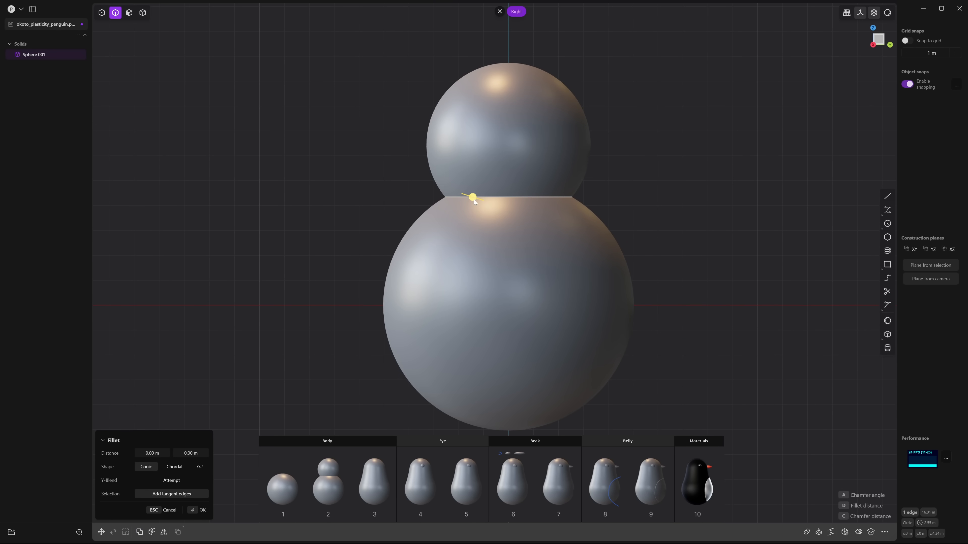
pyautogui.moveTo(473, 197); pyautogui.dragTo(441, 188)
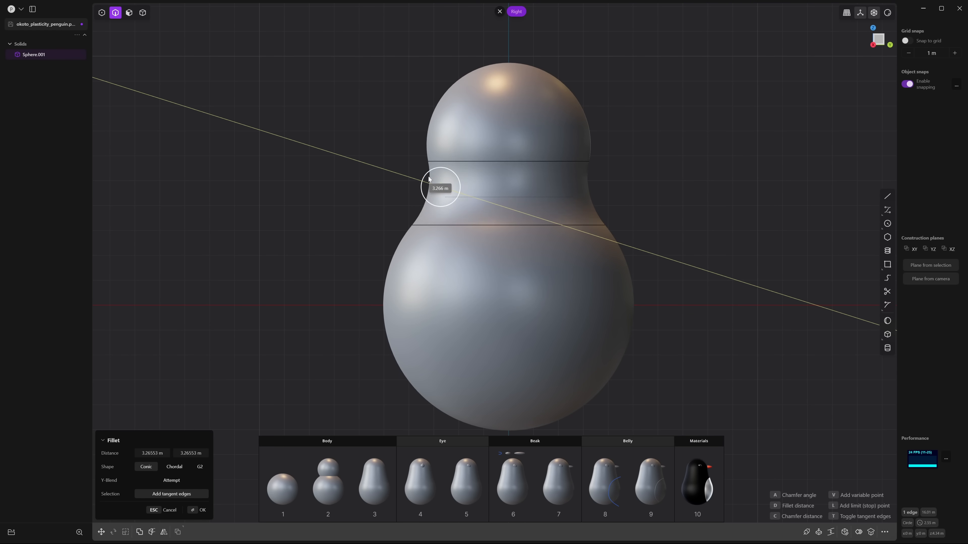
pyautogui.moveTo(440, 188); pyautogui.dragTo(320, 149)
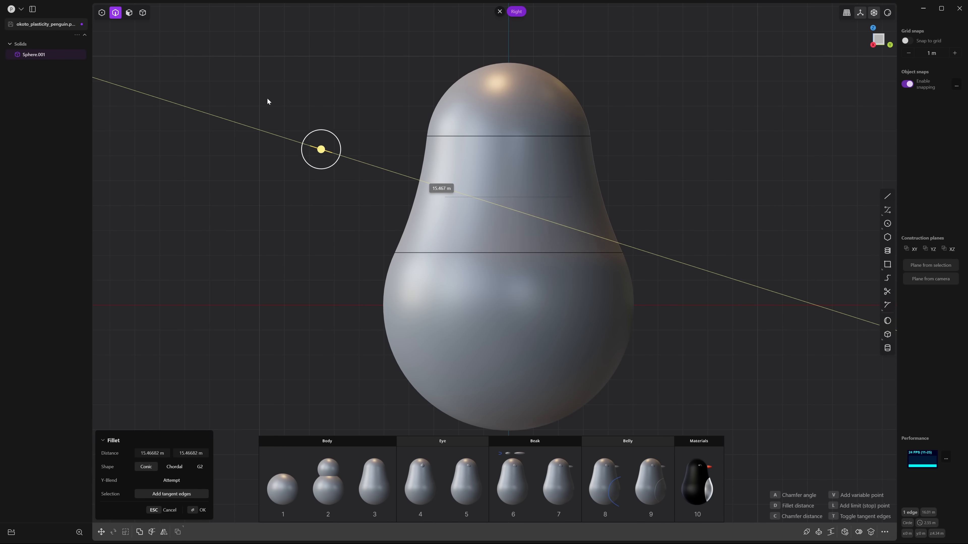
pyautogui.moveTo(321, 149); pyautogui.dragTo(181, 105)
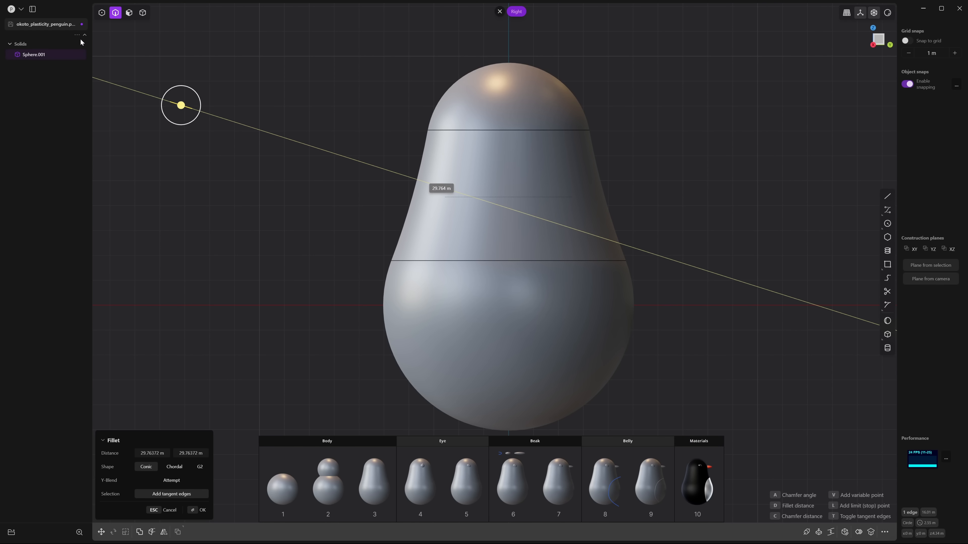
pyautogui.click(198, 509)
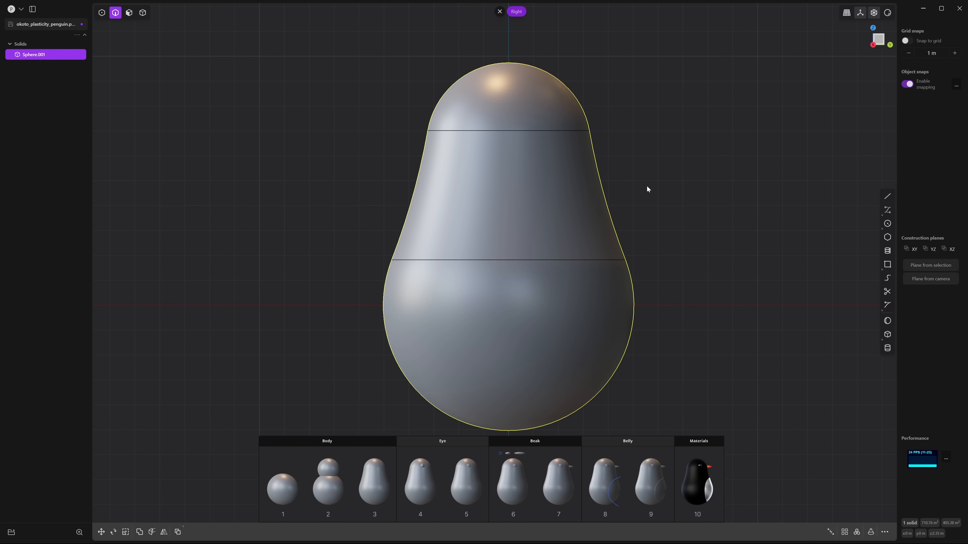
pyautogui.moveTo(772, 288)
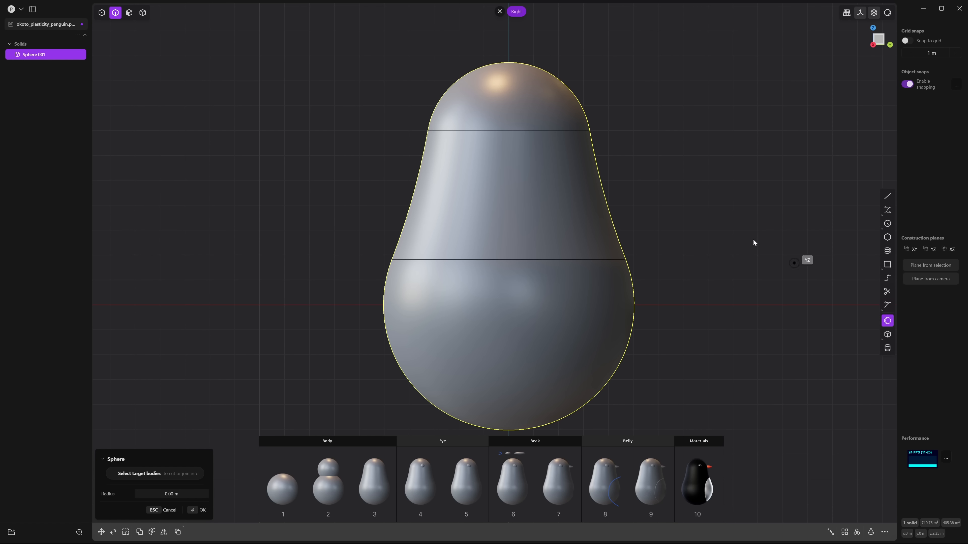
pyautogui.moveTo(479, 113)
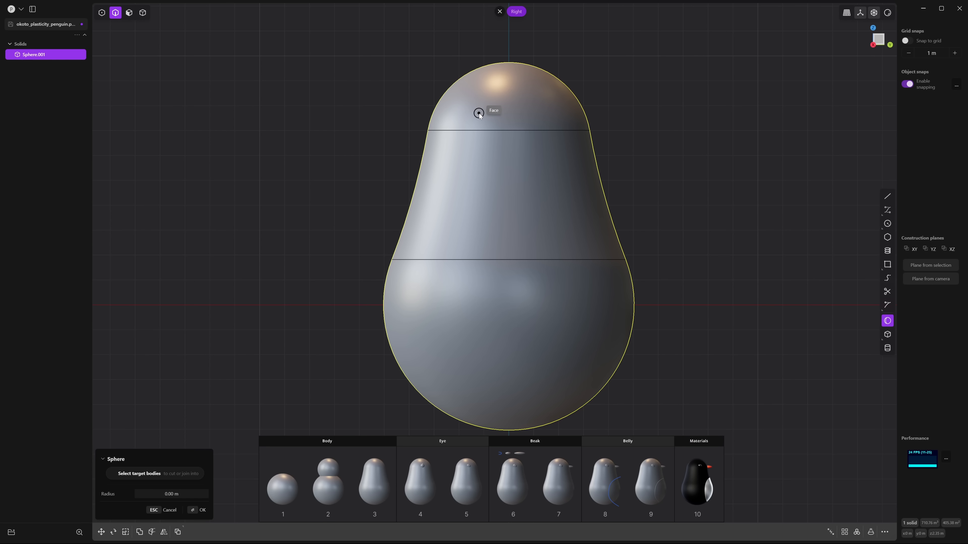
# - Draw a small sphere on the head, flatten Z to 0.6, tilt it and narrow X to about 0.65
pyautogui.moveTo(478, 113); pyautogui.dragTo(480, 124)
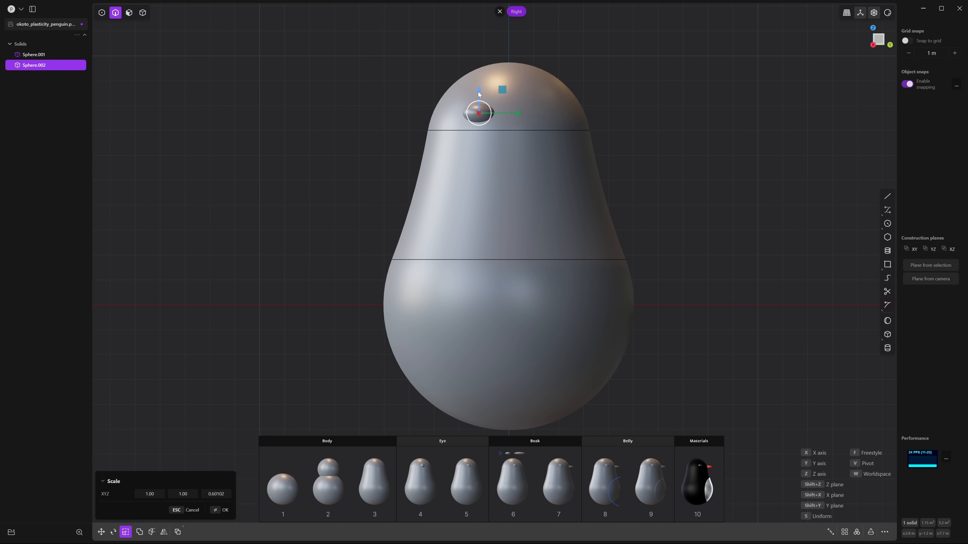
pyautogui.click(113, 532)
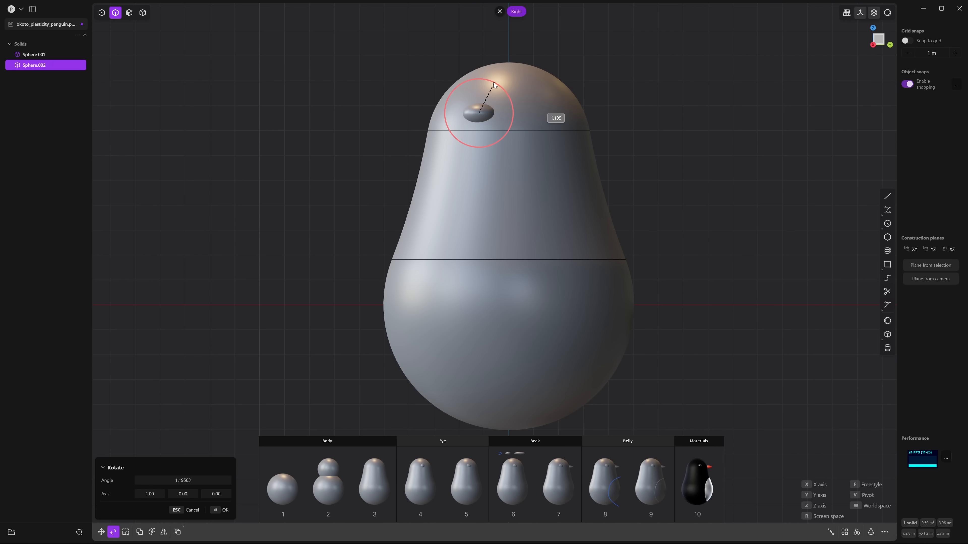
pyautogui.moveTo(493, 86); pyautogui.dragTo(473, 79)
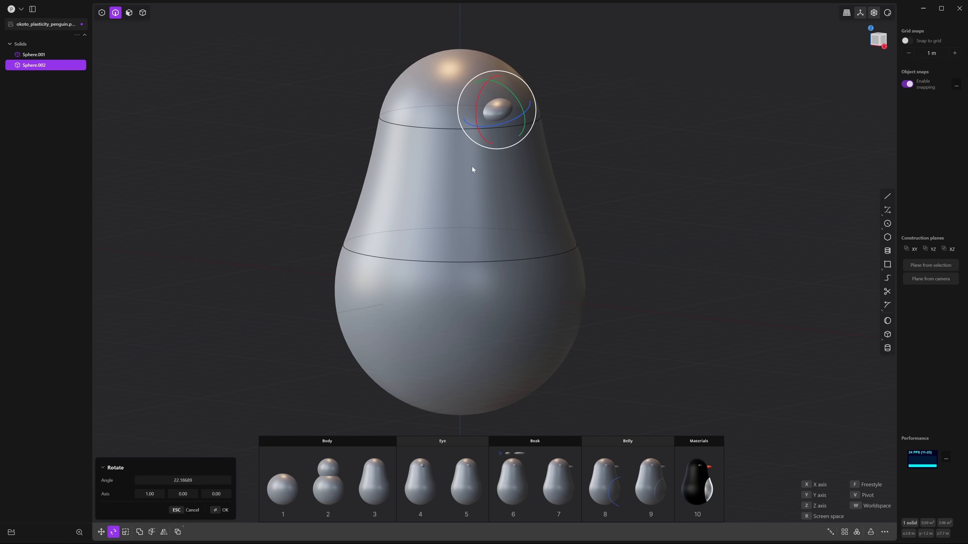
pyautogui.click(125, 531)
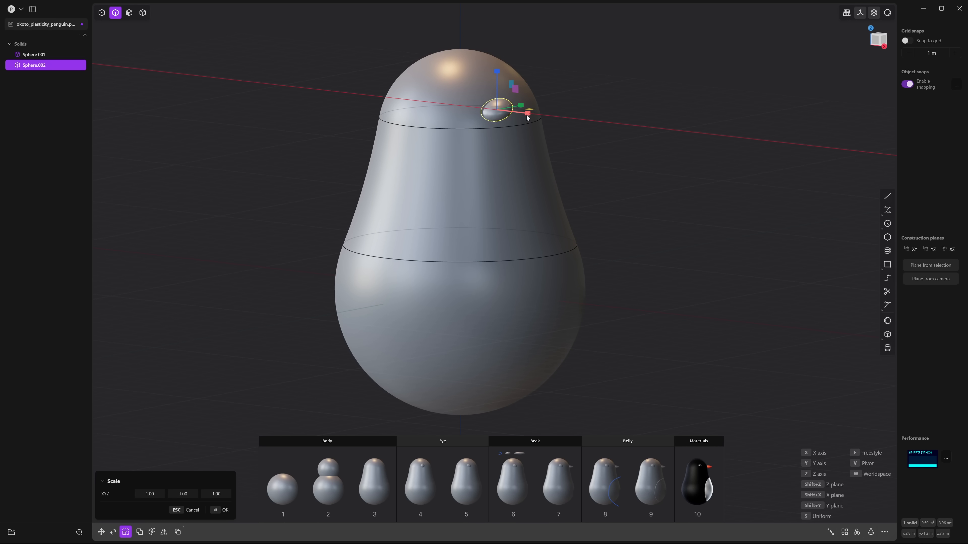
pyautogui.moveTo(528, 113); pyautogui.dragTo(516, 111)
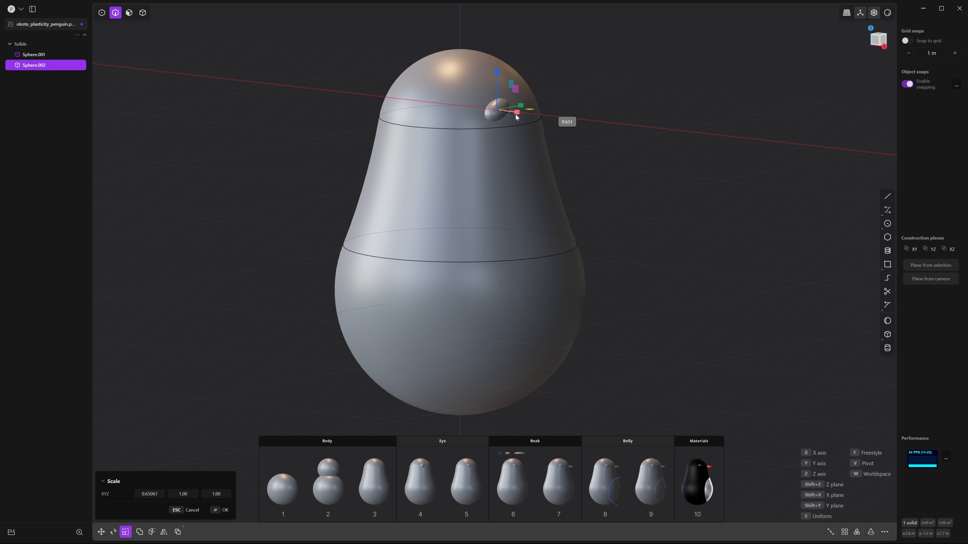
pyautogui.moveTo(516, 110); pyautogui.dragTo(521, 111)
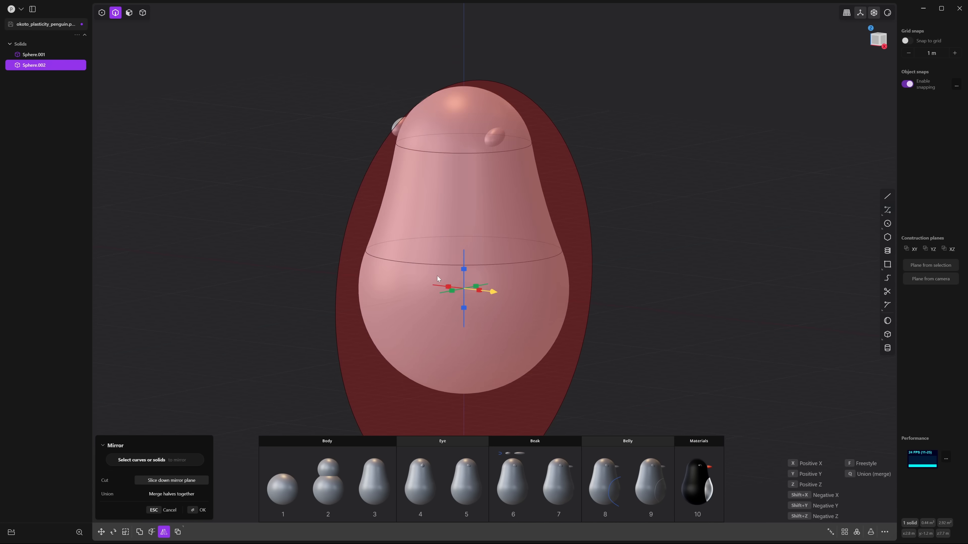
# - Confirm mirroring the eye across the body's centre plane for a second eye
pyautogui.click(201, 510)
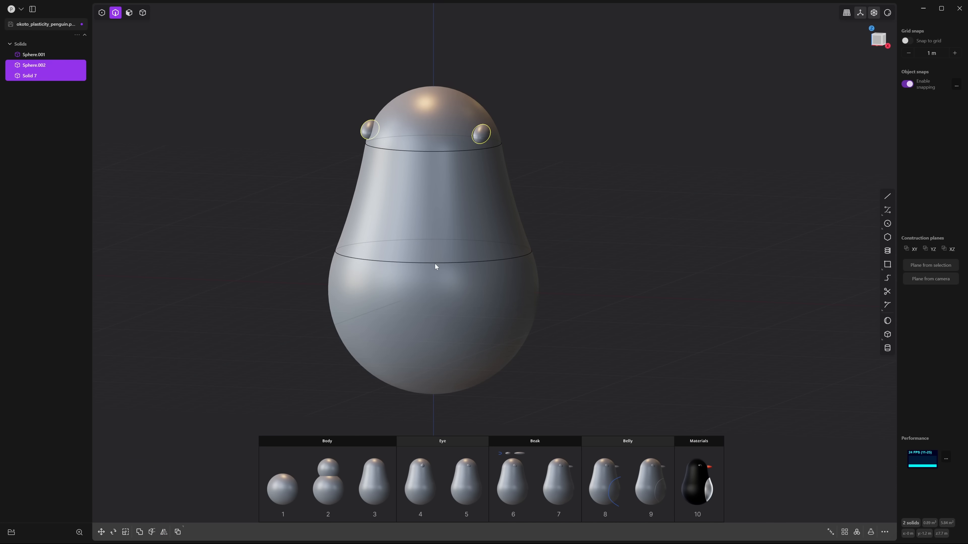
pyautogui.moveTo(590, 262)
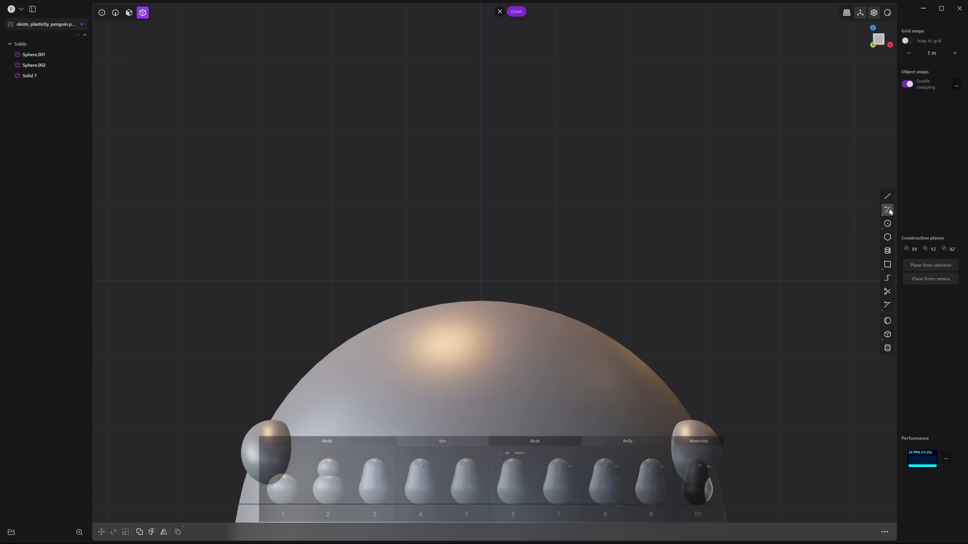
pyautogui.moveTo(887, 210)
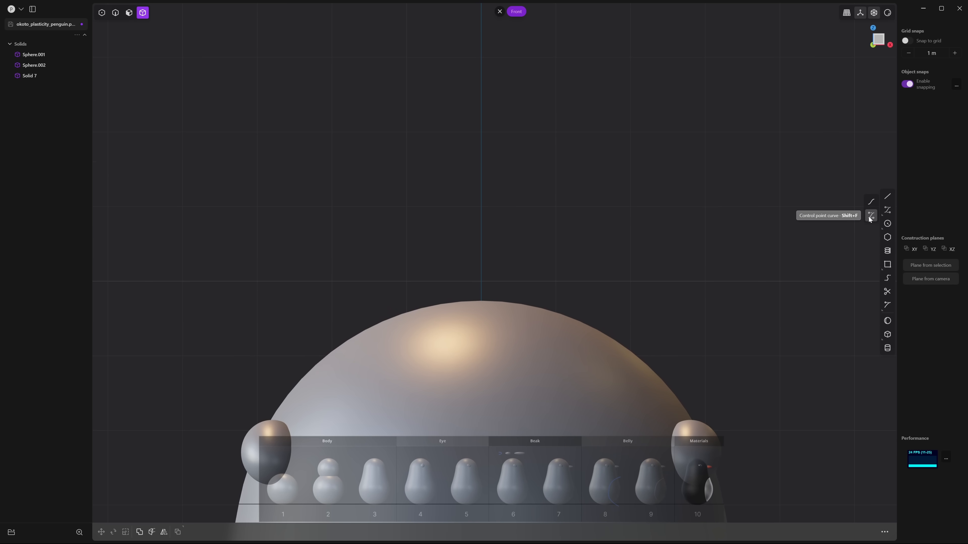
# - Draw a half-oval control-point curve above the penguin's head for the beak
pyautogui.click(888, 210)
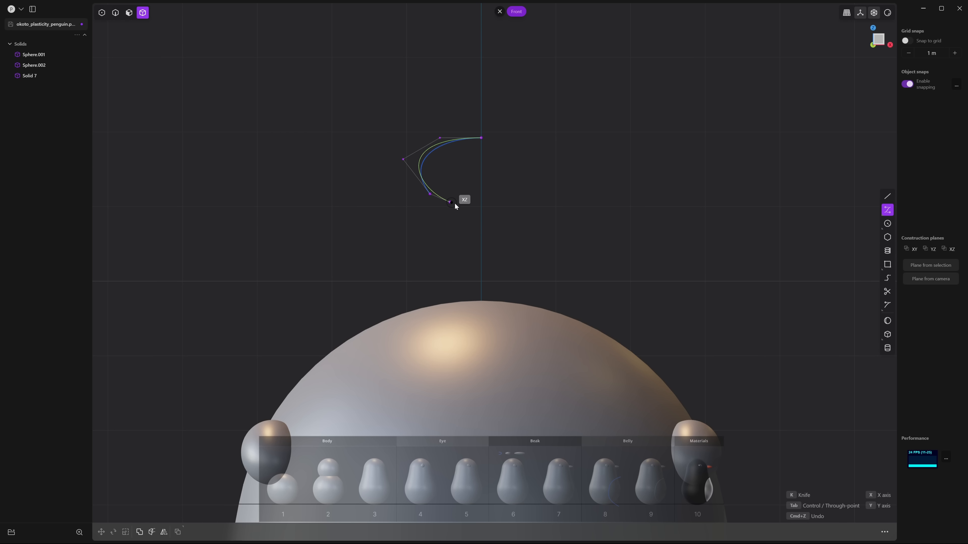
pyautogui.moveTo(451, 201); pyautogui.dragTo(482, 193)
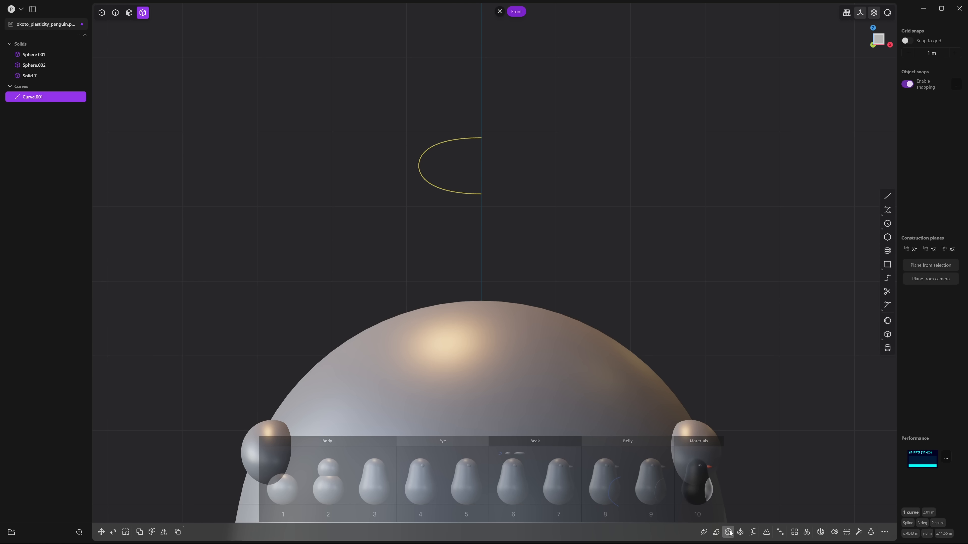
# - Revolve the half-oval curve 360° into a lens-shaped beak solid
pyautogui.click(728, 532)
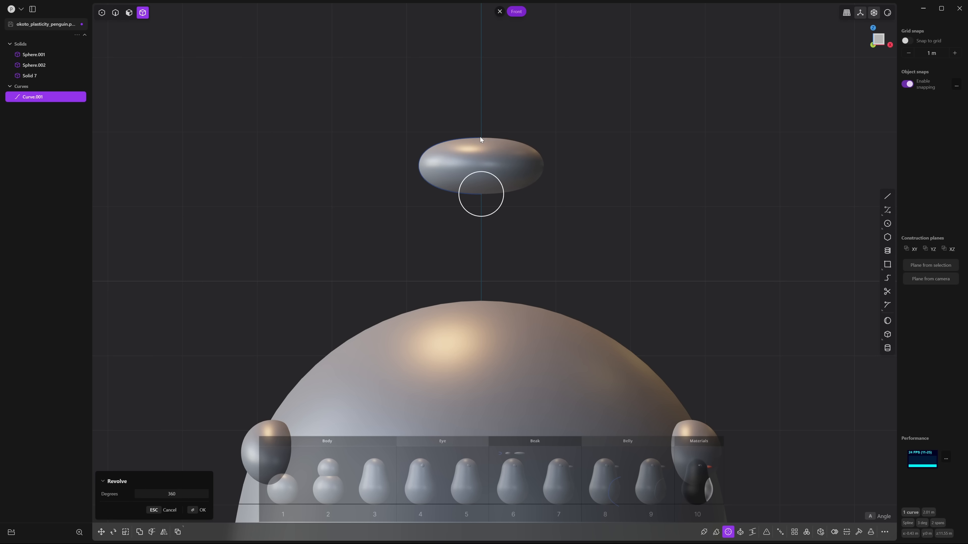
pyautogui.click(199, 510)
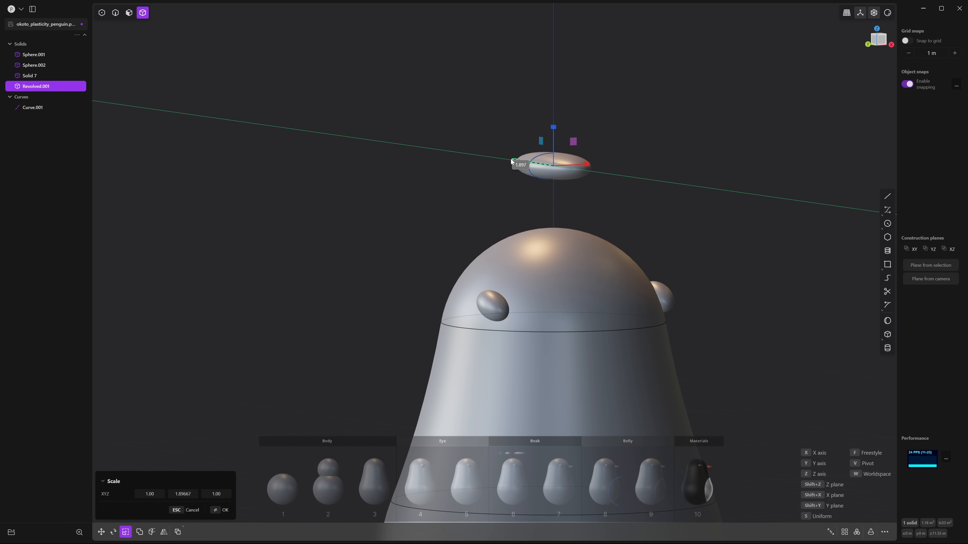
# - Confirm the beak's stretch and move it onto the head front between the eyes
pyautogui.click(224, 510)
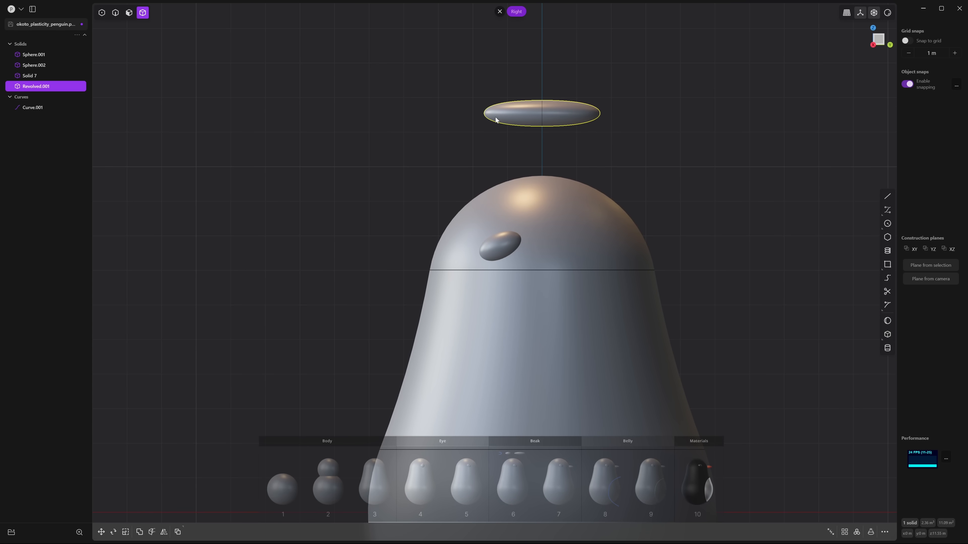
pyautogui.click(101, 531)
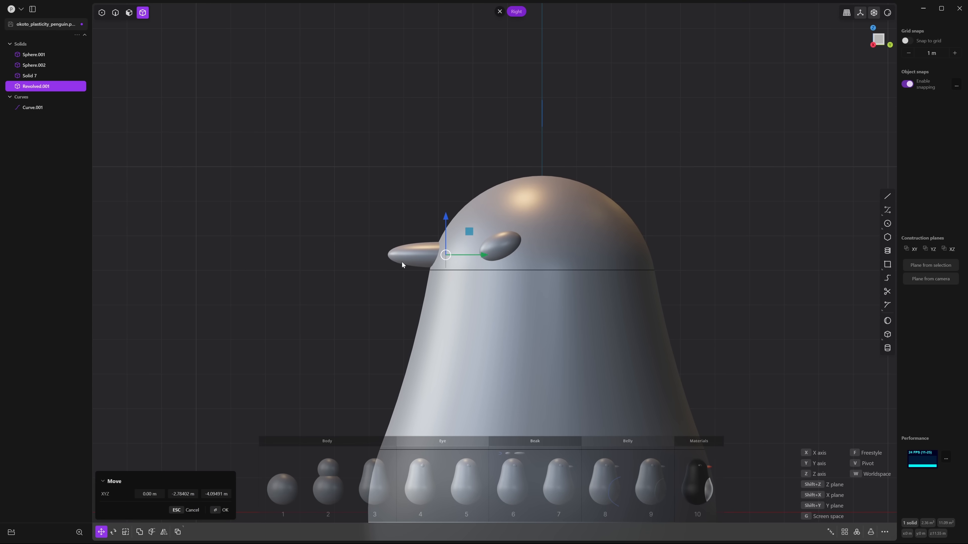
pyautogui.moveTo(446, 255); pyautogui.dragTo(437, 265)
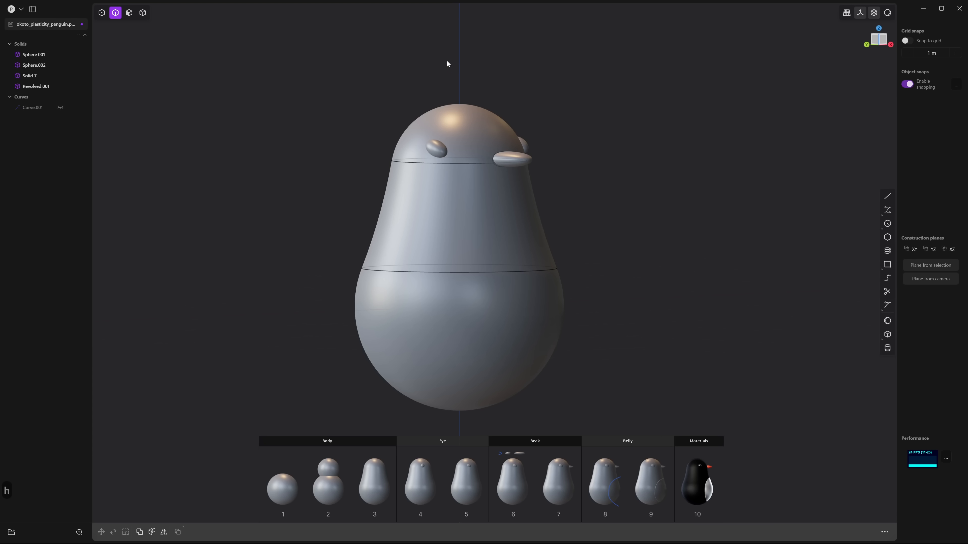
pyautogui.moveTo(485, 198)
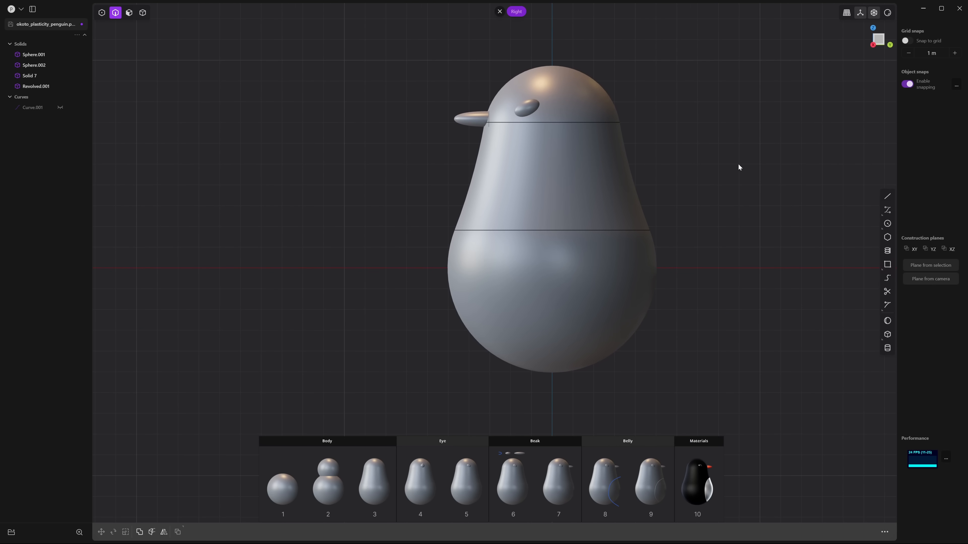
pyautogui.moveTo(888, 210)
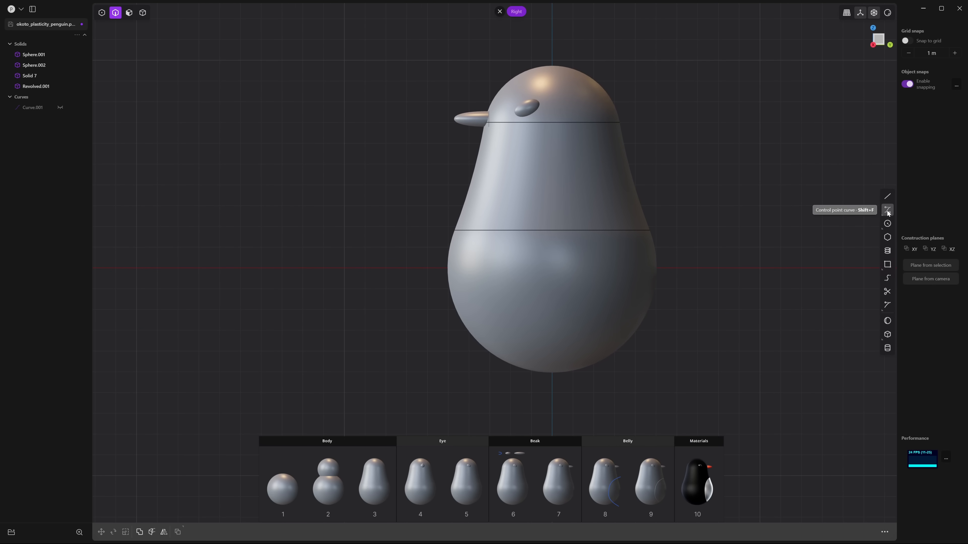
# - Draw a control-point curve from the chest arcing down below the body as the belly outline
pyautogui.click(887, 210)
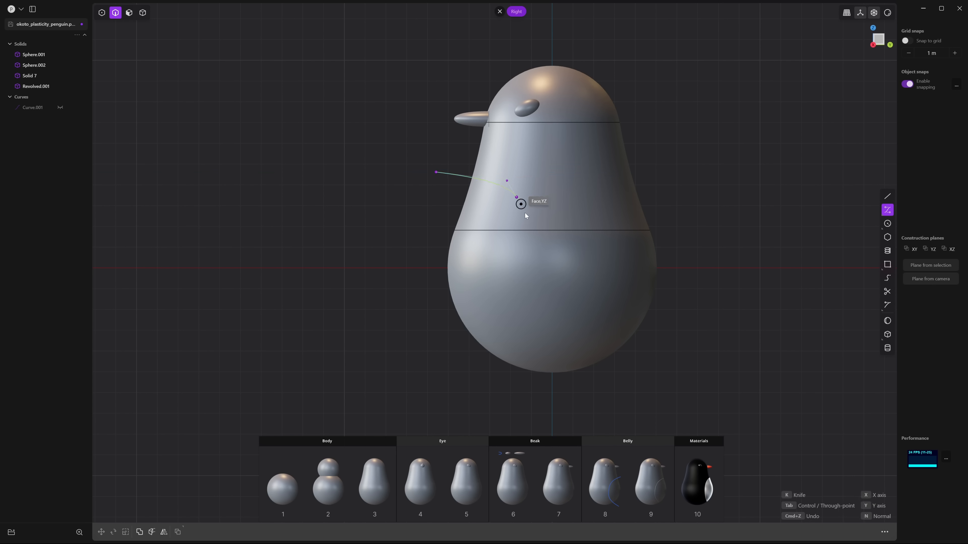
pyautogui.moveTo(520, 204); pyautogui.dragTo(505, 332)
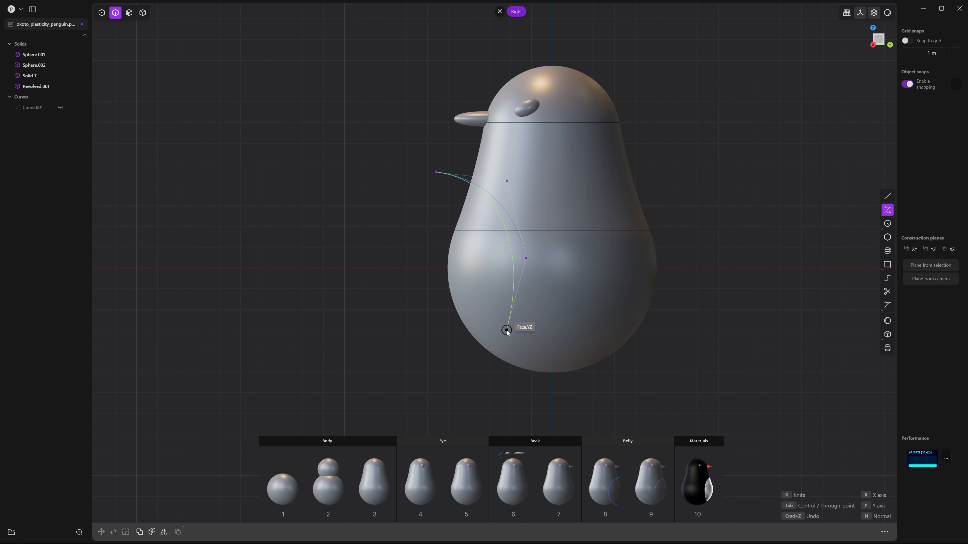
pyautogui.moveTo(506, 330); pyautogui.dragTo(463, 374)
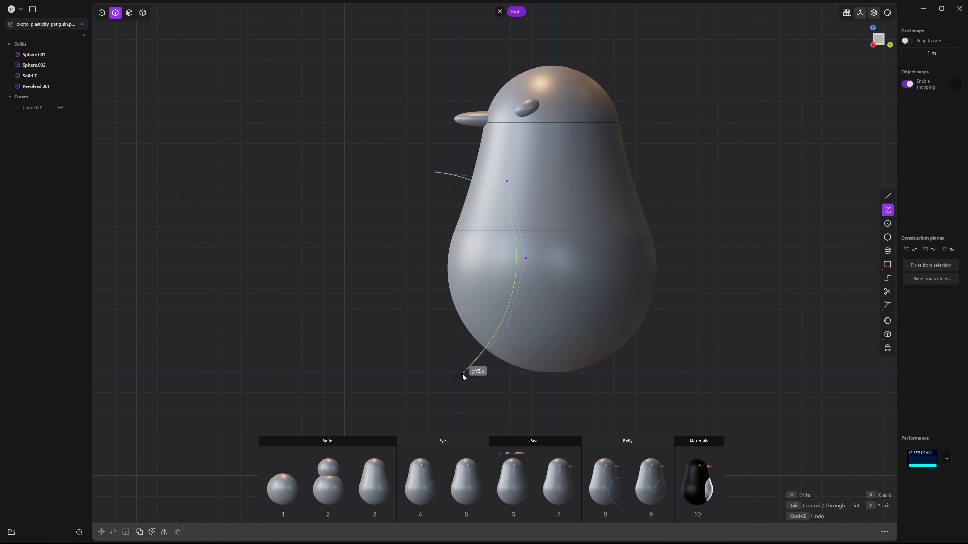
pyautogui.click(462, 375)
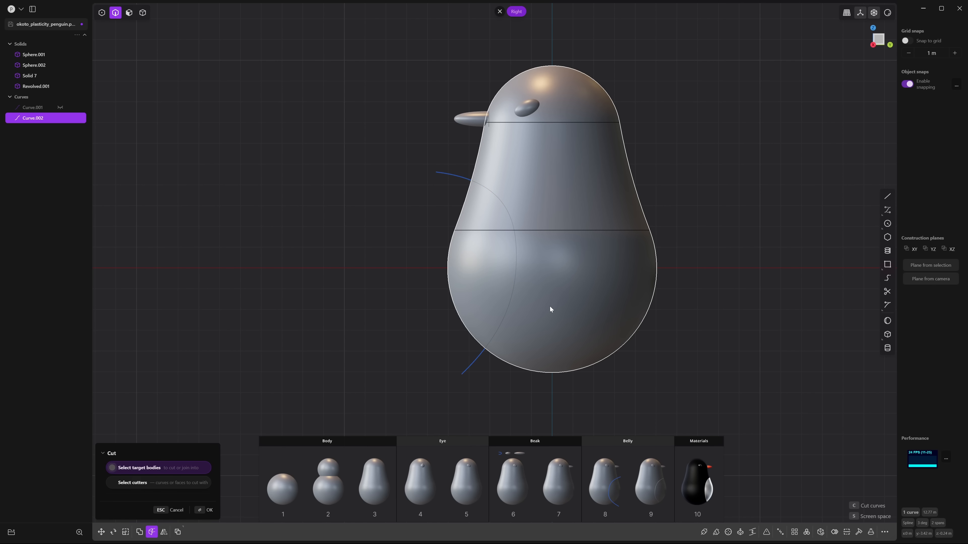
# - Cut the body with the belly curve to split off a separate belly piece
pyautogui.click(209, 510)
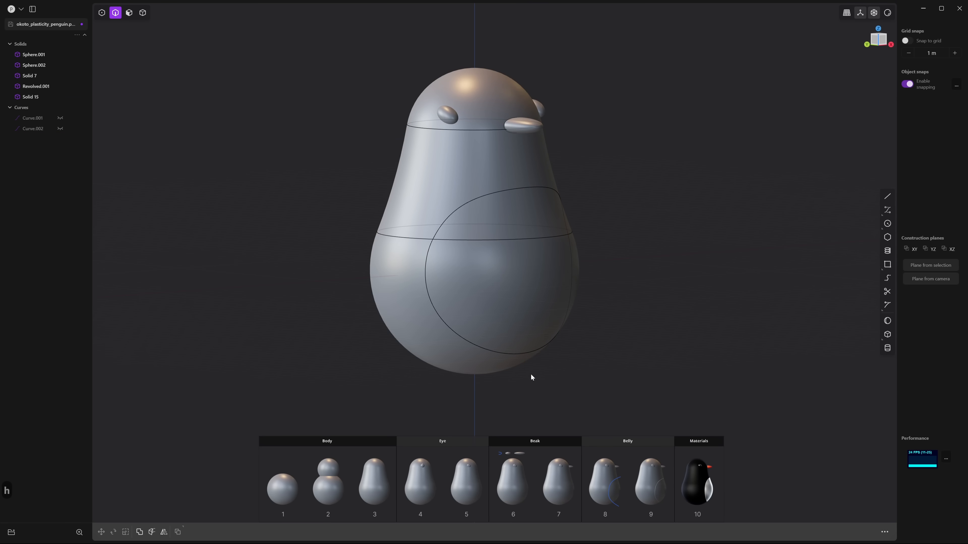
pyautogui.moveTo(464, 312)
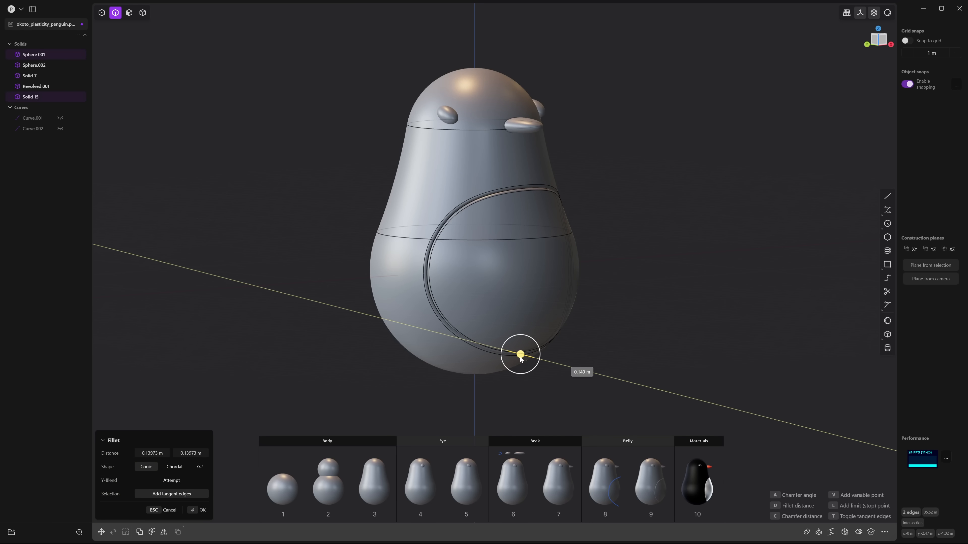
# - Fillet both belly seam edges to about 0.14 m, forming a soft inset groove
pyautogui.click(174, 467)
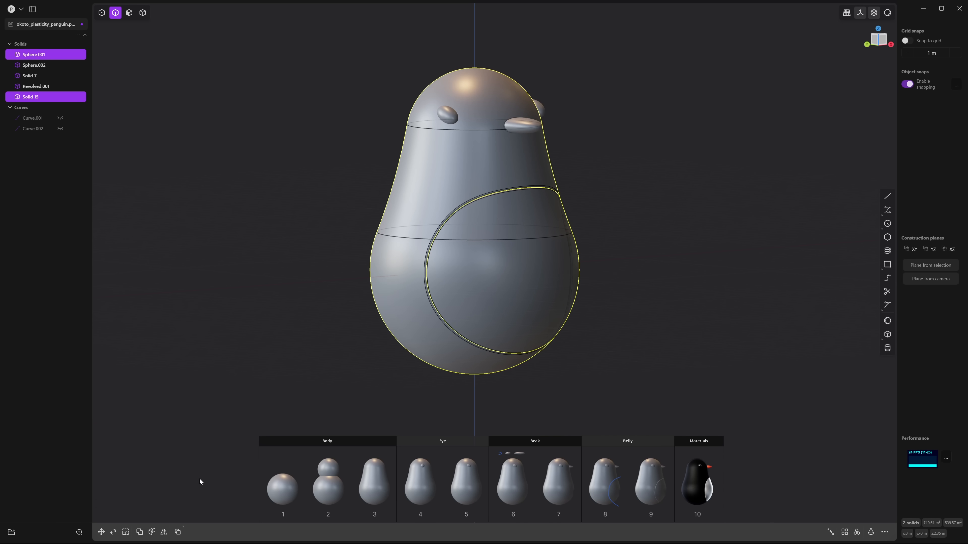
pyautogui.moveTo(231, 437)
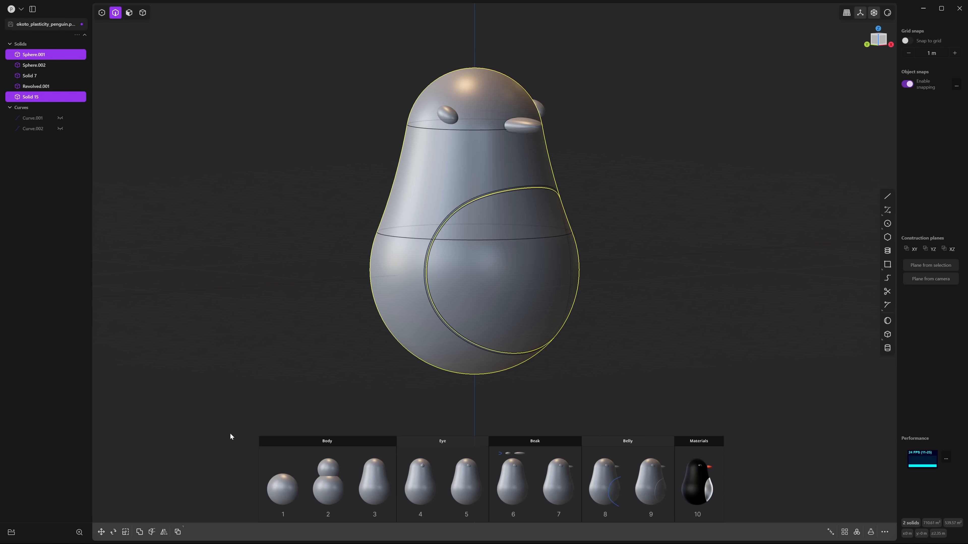
pyautogui.moveTo(899, 18)
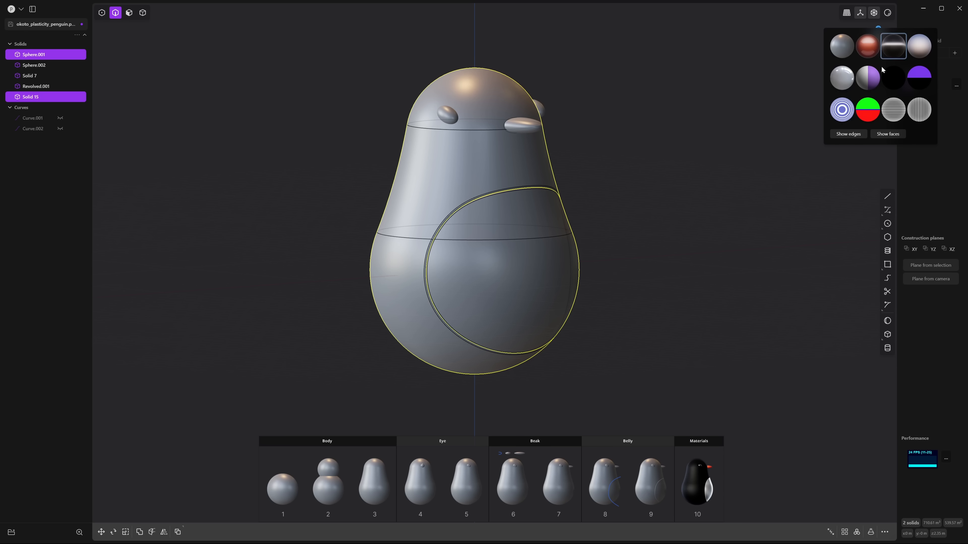
# - Turn Show edges off in viewport shading so the penguin reads as smooth surfaces
pyautogui.click(848, 134)
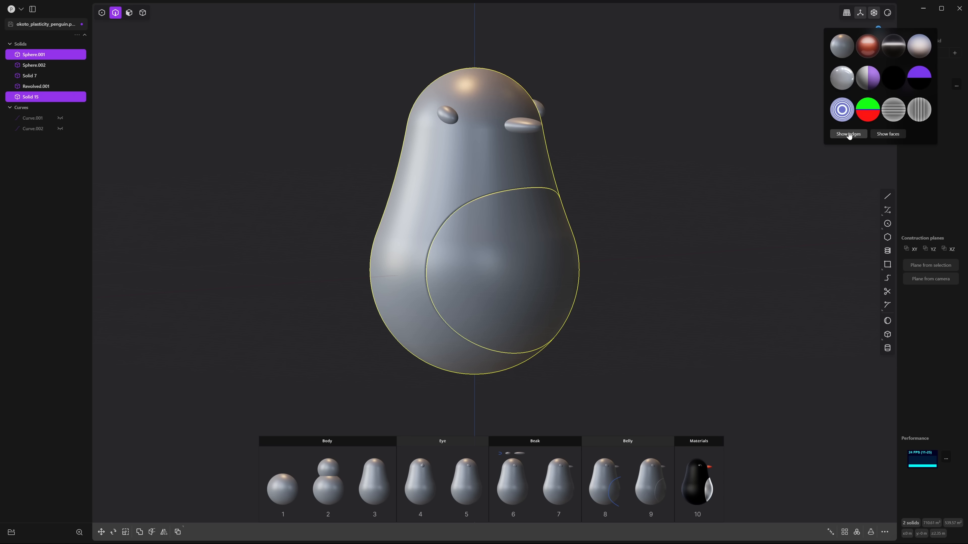
pyautogui.click(847, 12)
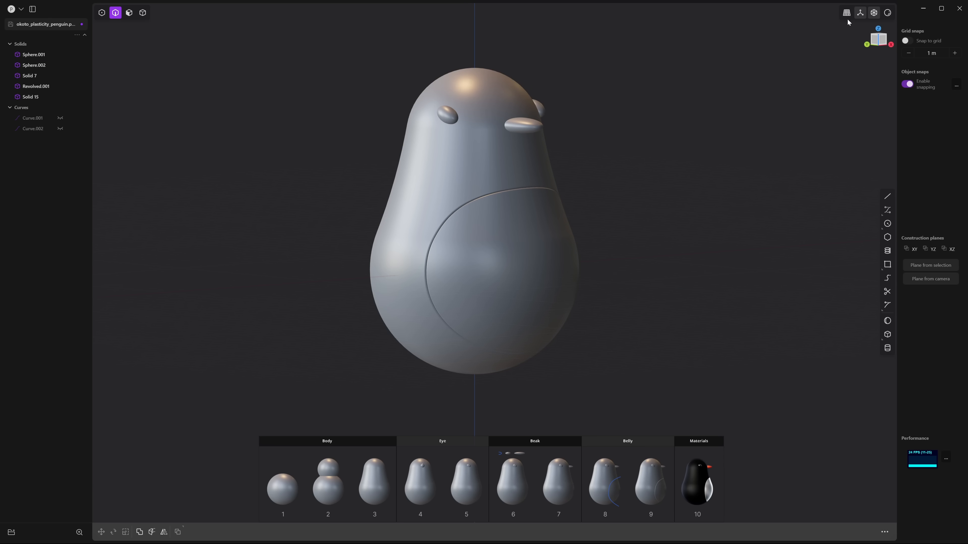
pyautogui.click(860, 12)
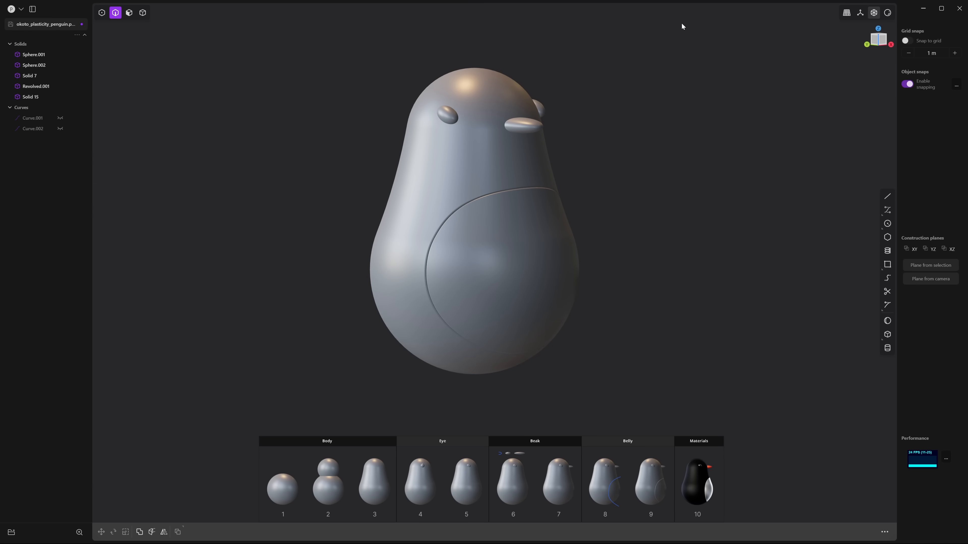
pyautogui.click(143, 12)
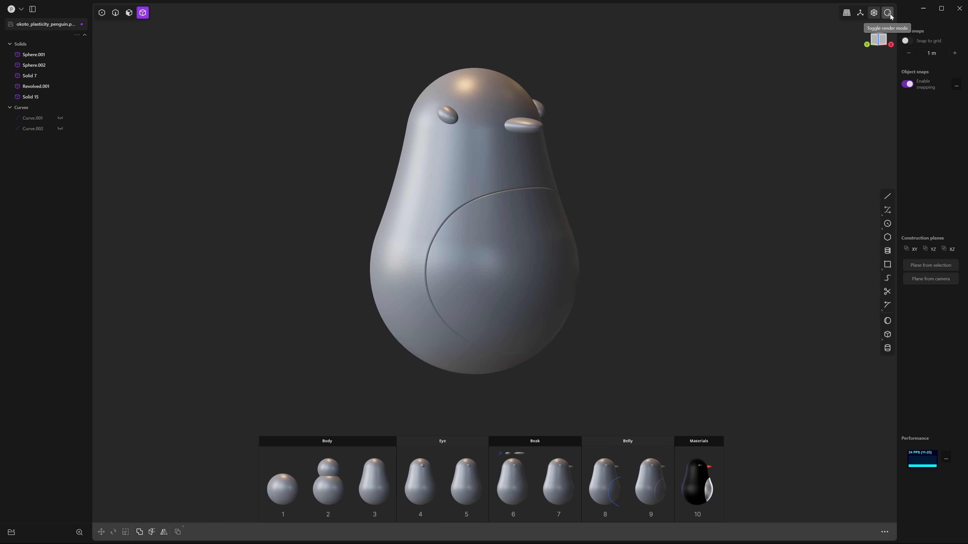
# - Enable render mode, then give the body a glossy black material and the belly white
pyautogui.click(888, 12)
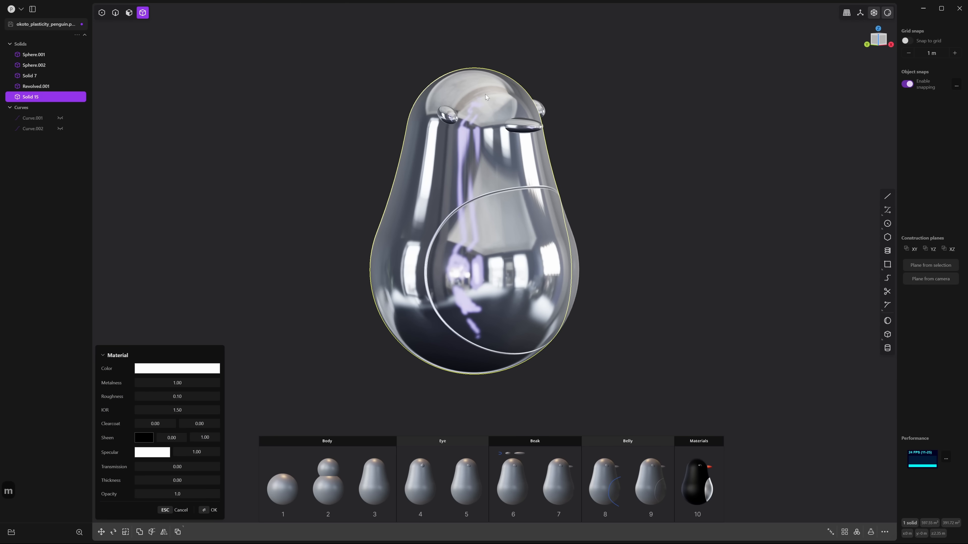
pyautogui.click(176, 368)
pyautogui.write('0')
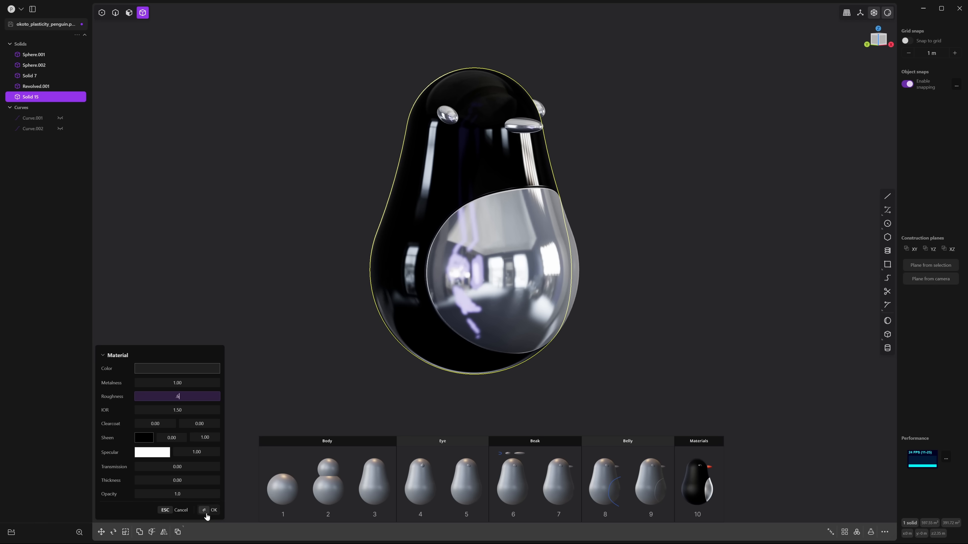
pyautogui.click(213, 511)
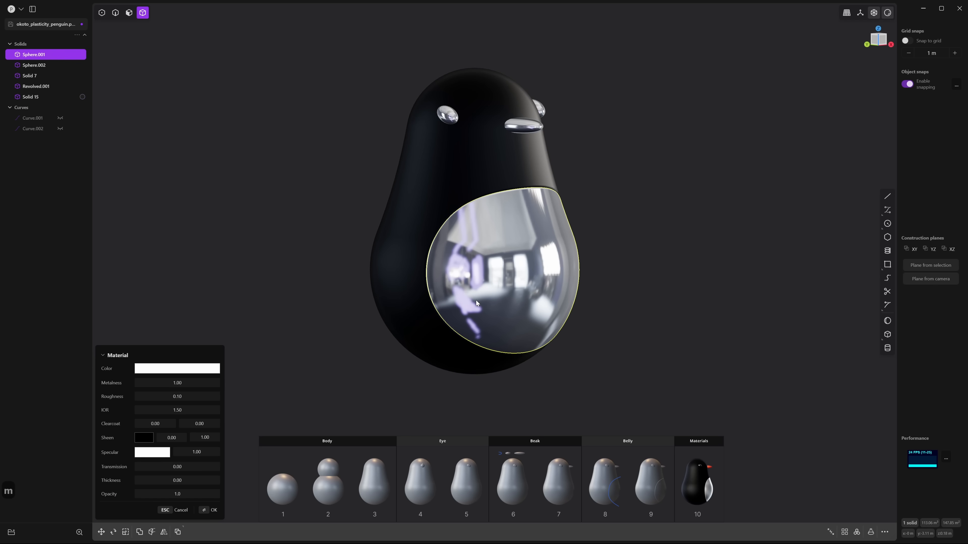
pyautogui.click(177, 397)
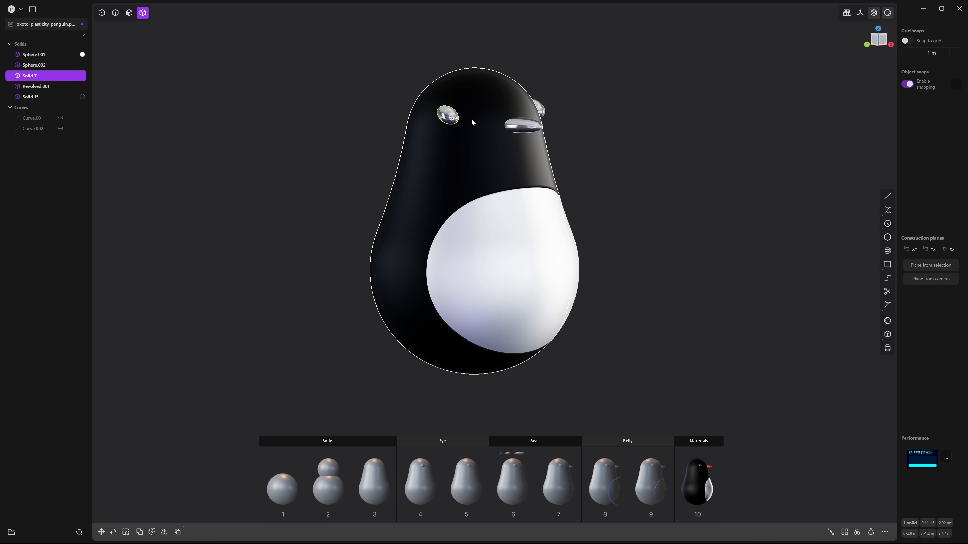
# - Assign both eye spheres a black material with roughness 0.25
pyautogui.click(531, 111)
pyautogui.write('0.25')
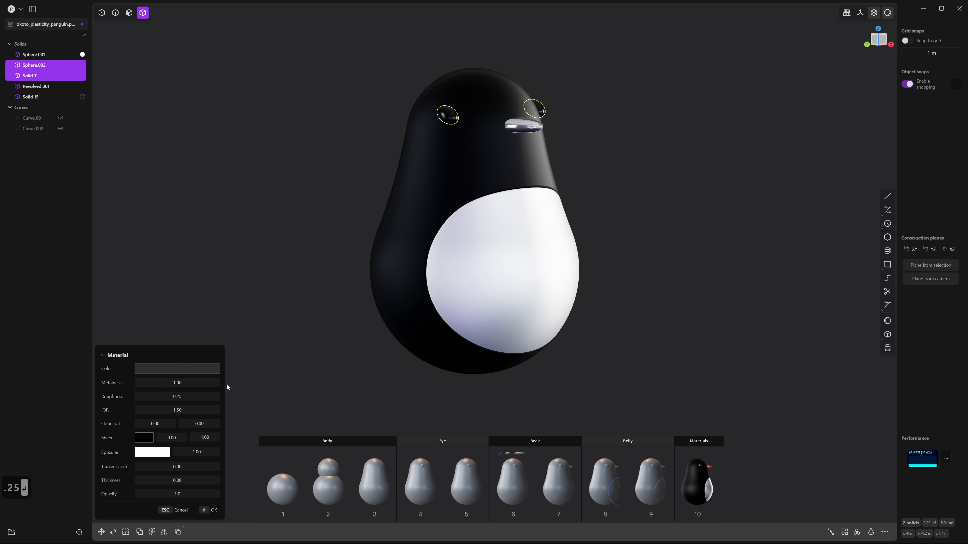
pyautogui.click(212, 509)
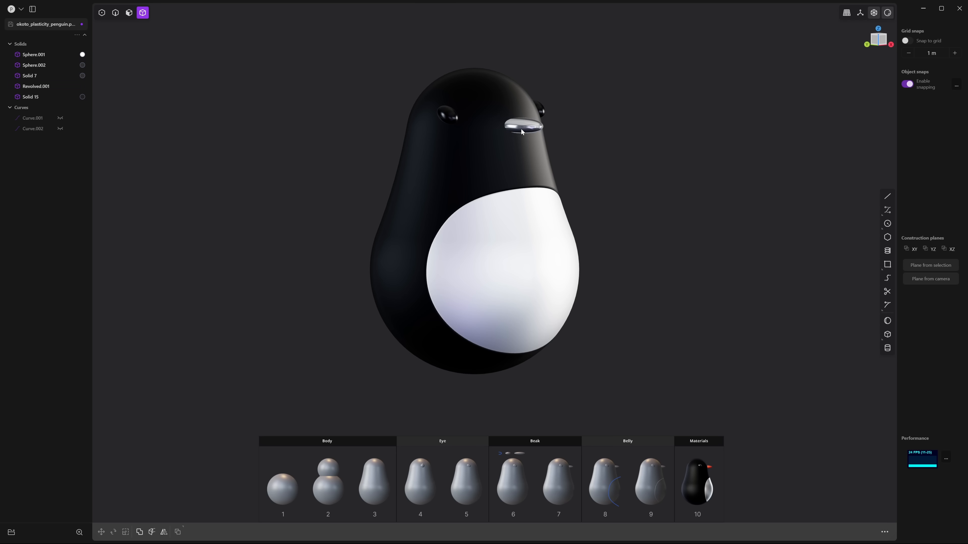
# - Give the beak (Revolved.001) a glossy orange-red material
pyautogui.click(523, 126)
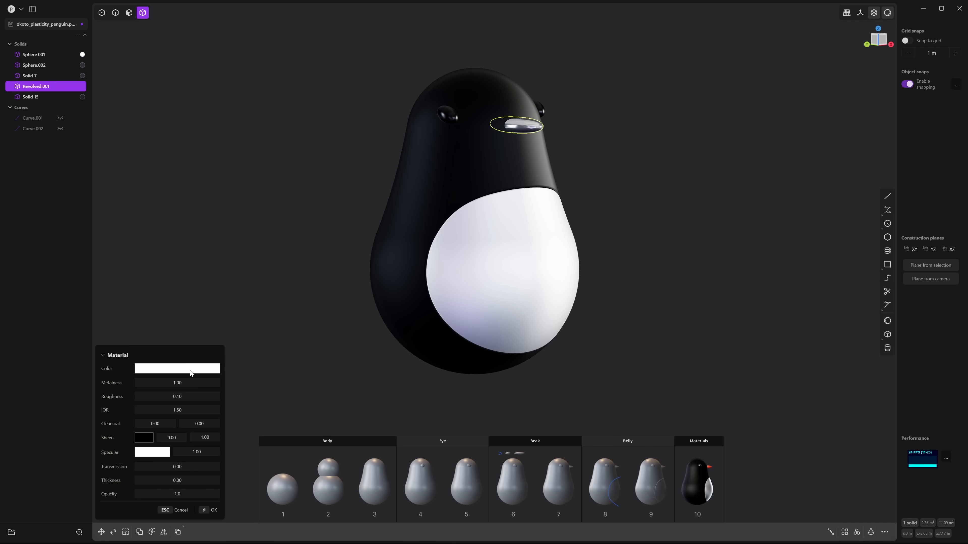
pyautogui.click(176, 369)
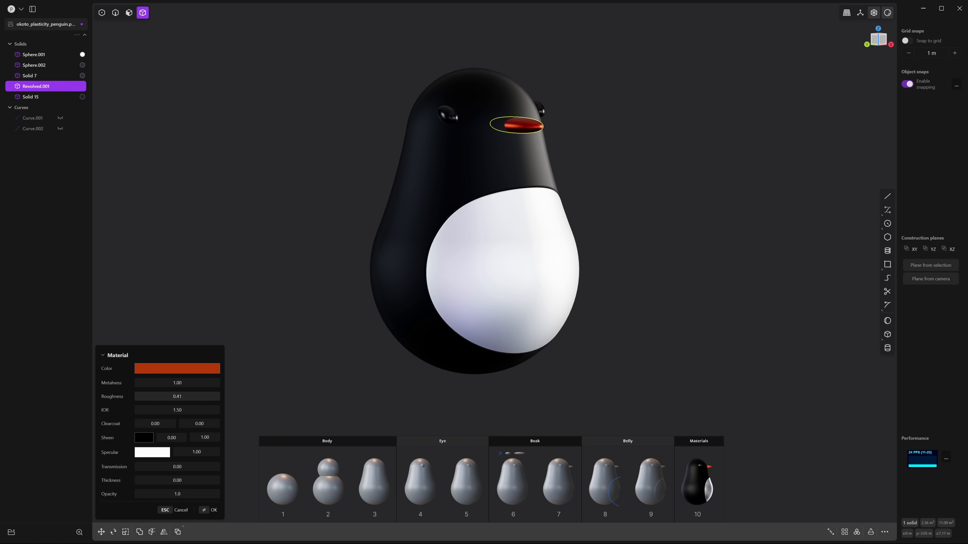
pyautogui.click(212, 509)
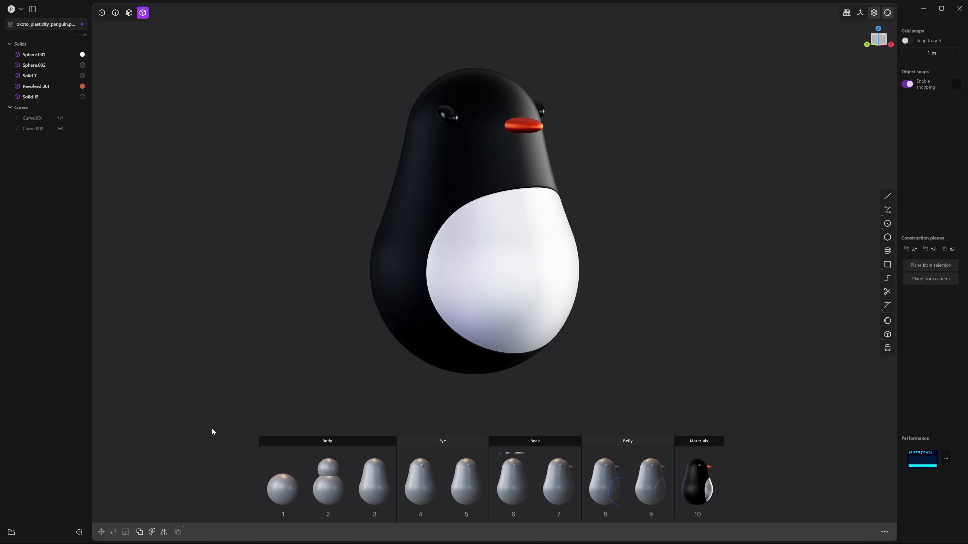